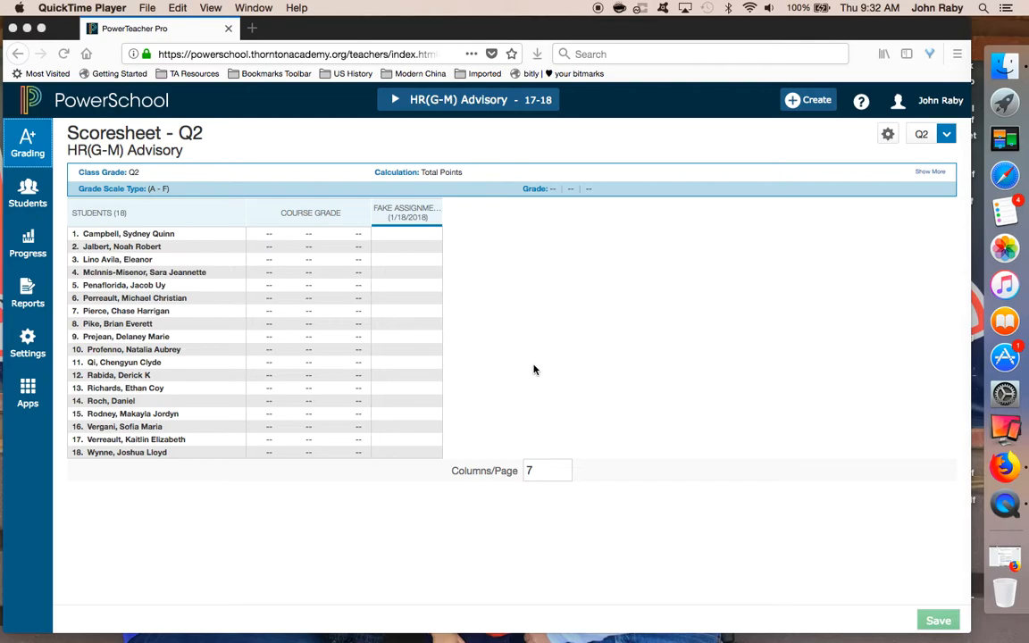
{"action": "mouse_move", "coordinate": [408, 238]}
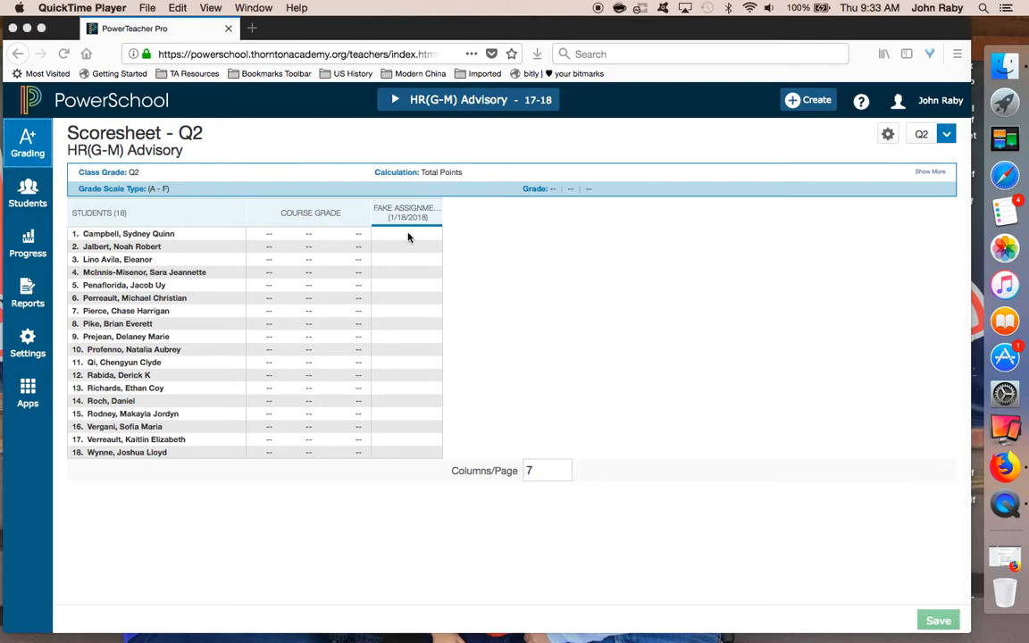
Save a comment on Sydney's Fake assignment saying she did an awesome job on her project
{"action": "left_click", "coordinate": [408, 232]}
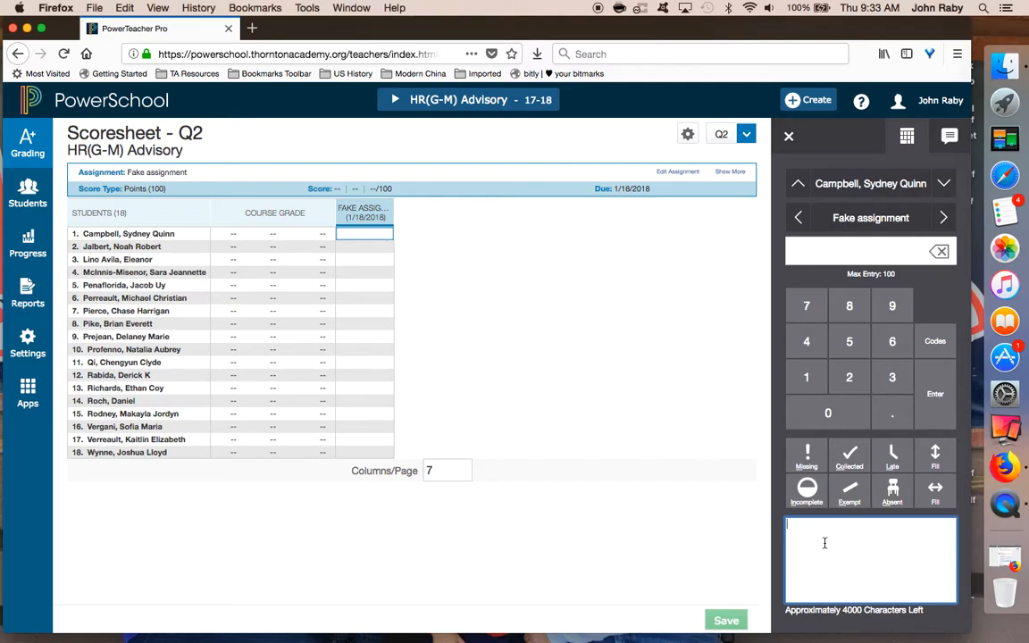
{"action": "type", "text": "Sydney did an a"}
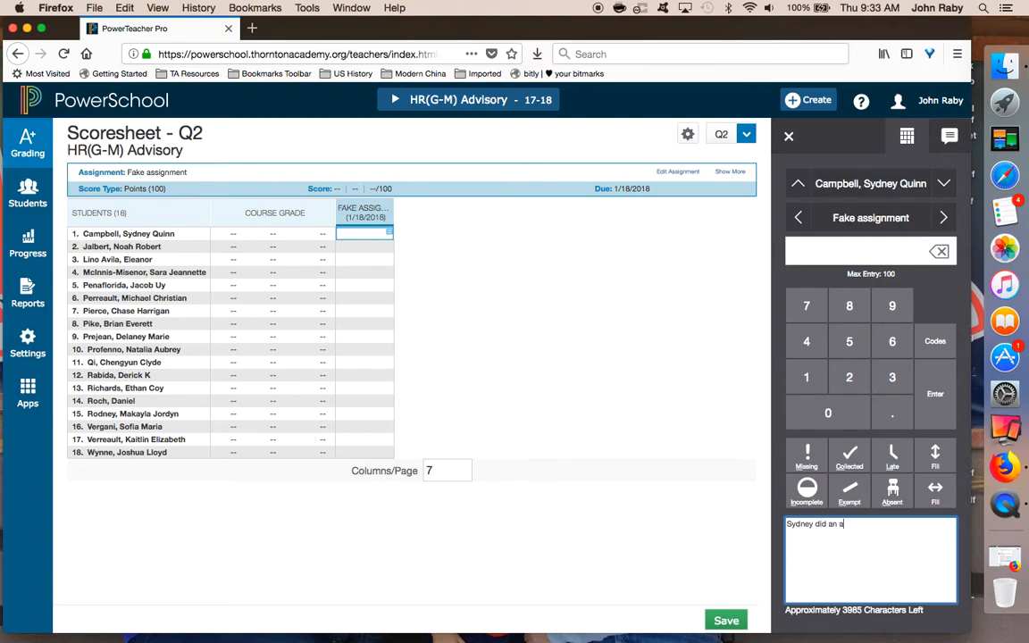
{"action": "type", "text": "wesome job on her"}
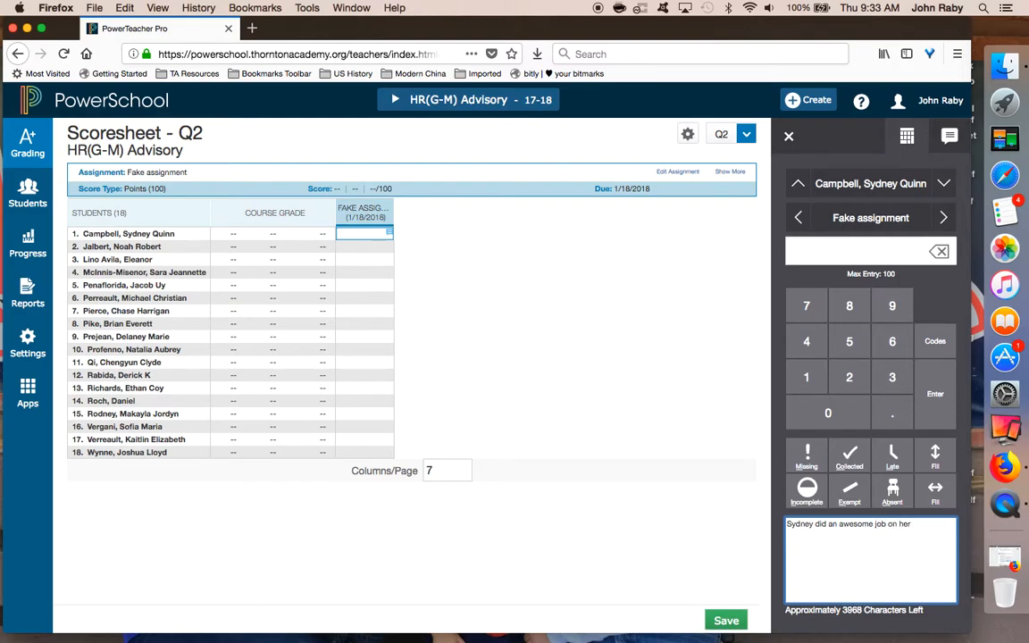
{"action": "type", "text": "project."}
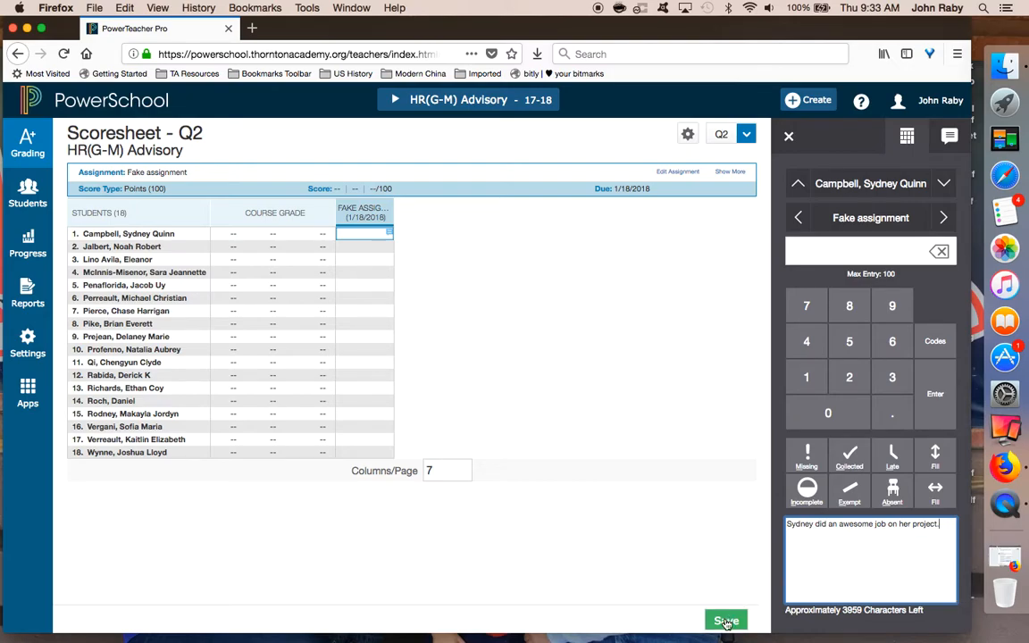
{"action": "left_click", "coordinate": [726, 621]}
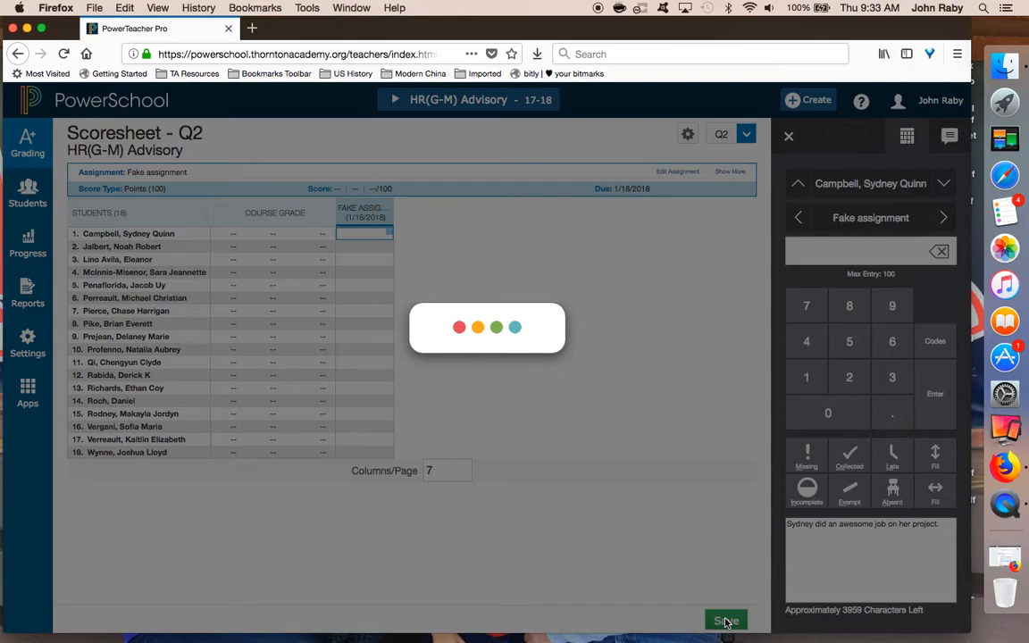
{"action": "left_click", "coordinate": [725, 620]}
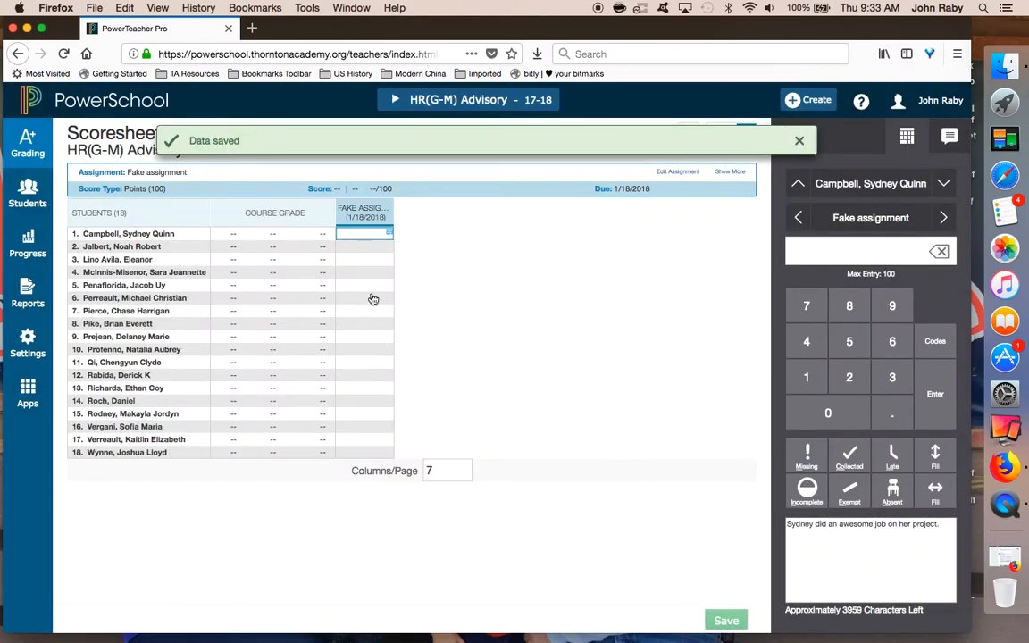
{"action": "left_click", "coordinate": [364, 246]}
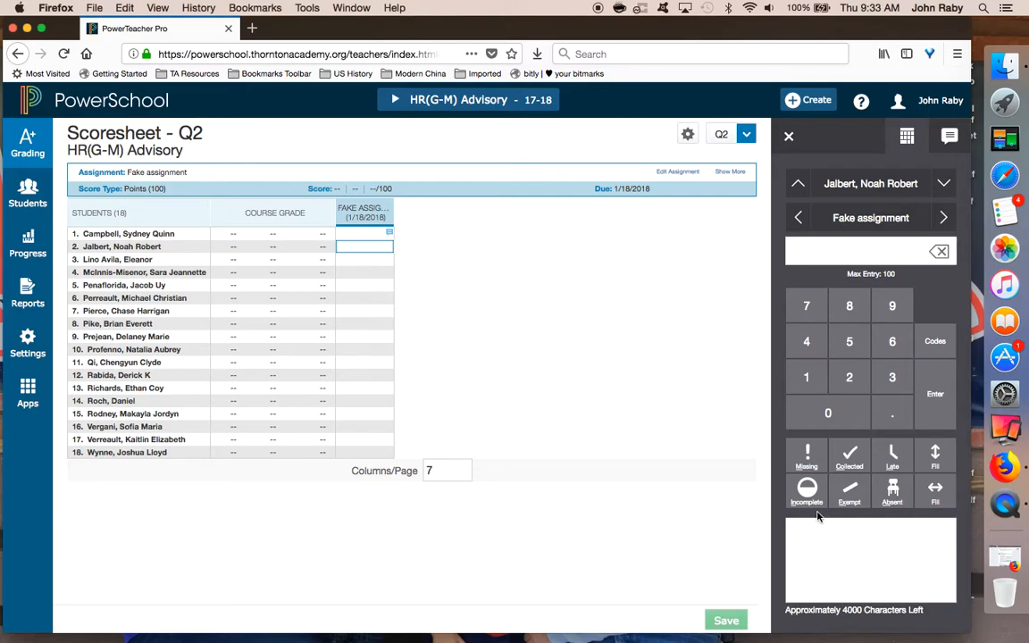
Write a comment on Noah's Fake assignment saying he did a fantastic job on his project
{"action": "left_click", "coordinate": [870, 561]}
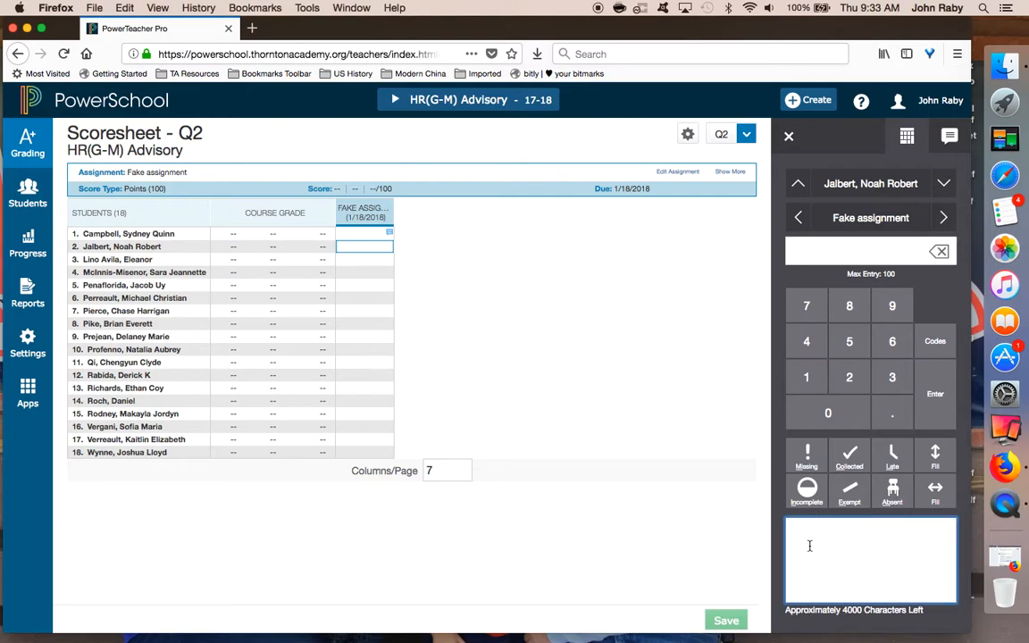
{"action": "type", "text": "Noah did a fantastic"}
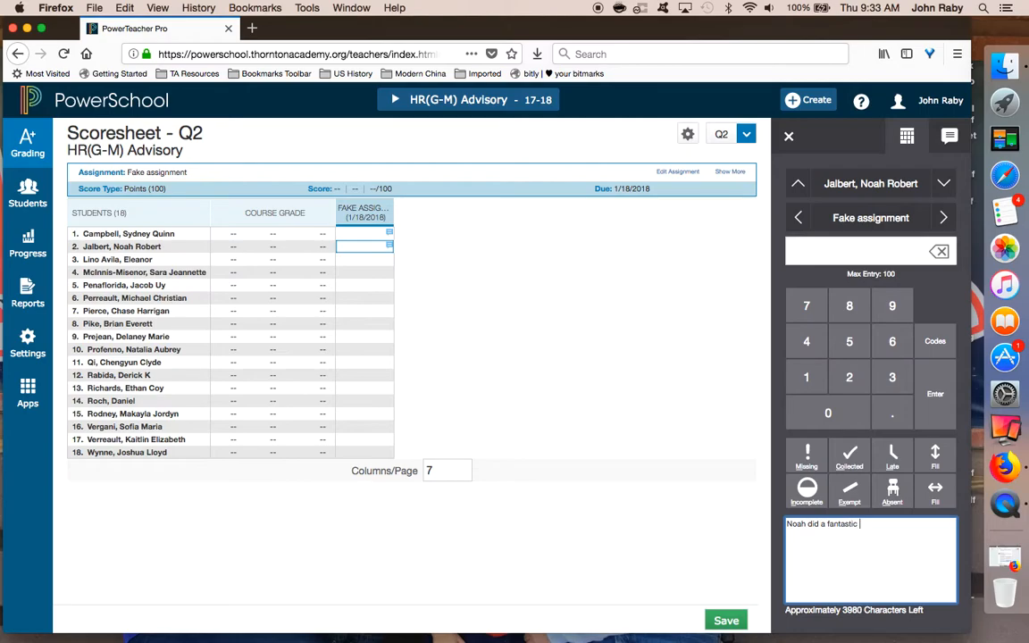
{"action": "type", "text": "job o"}
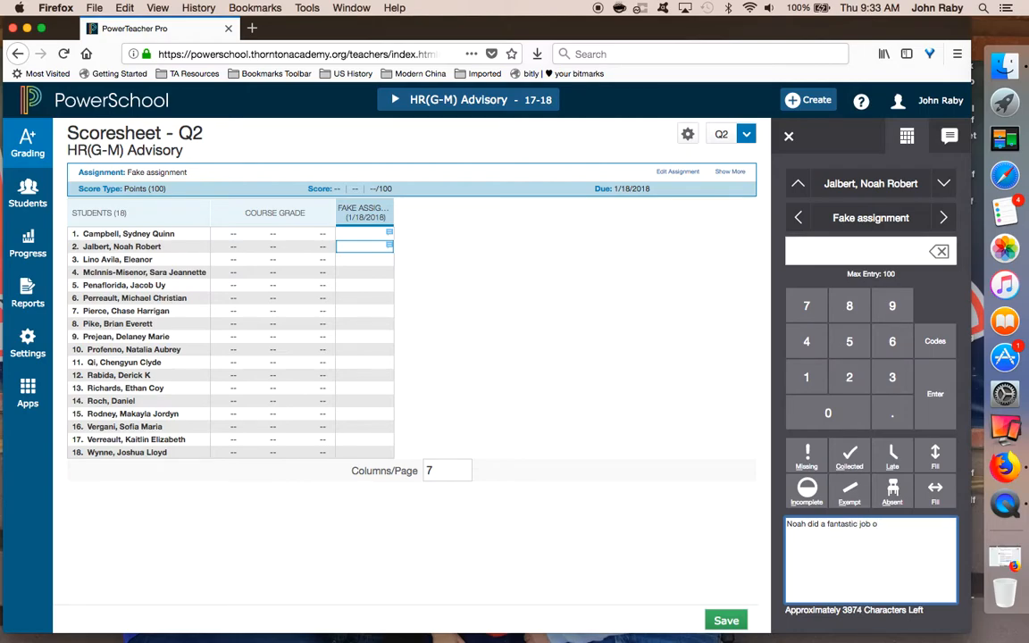
{"action": "type", "text": "on his proj"}
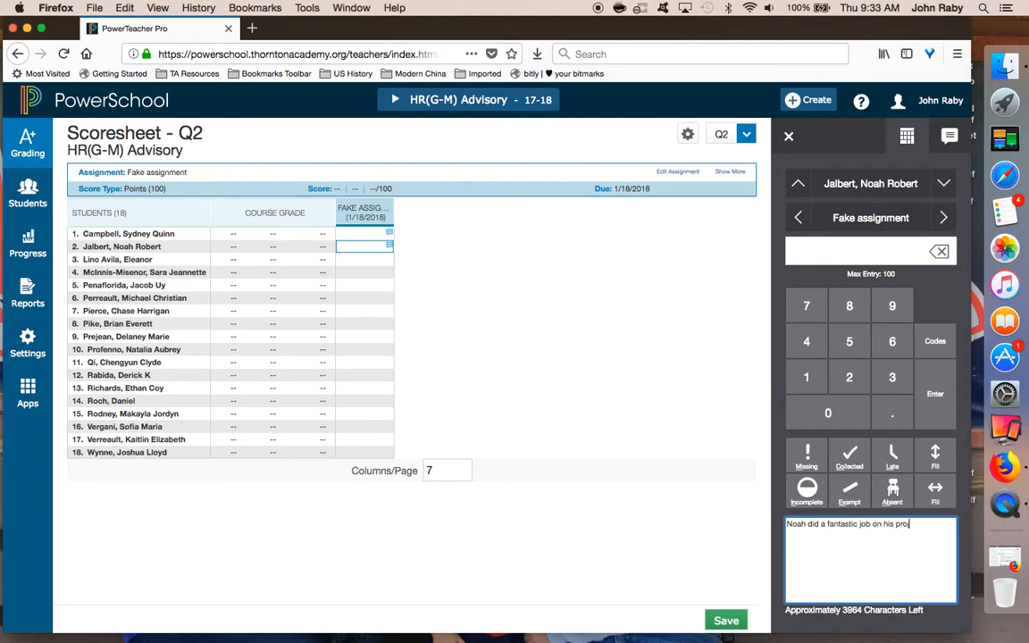
{"action": "type", "text": "ect."}
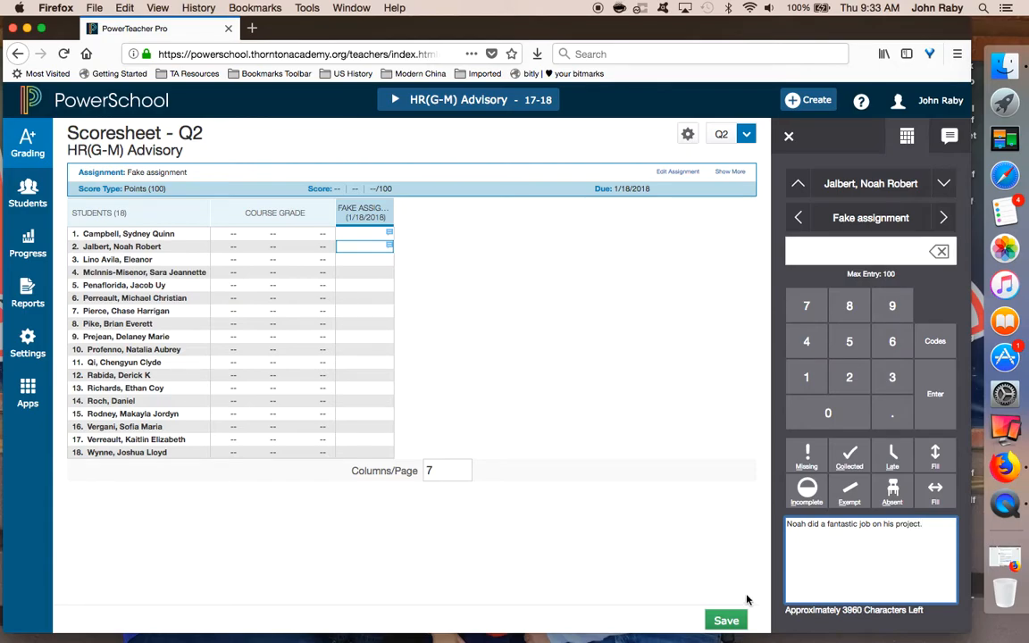
{"action": "type", "text": "."}
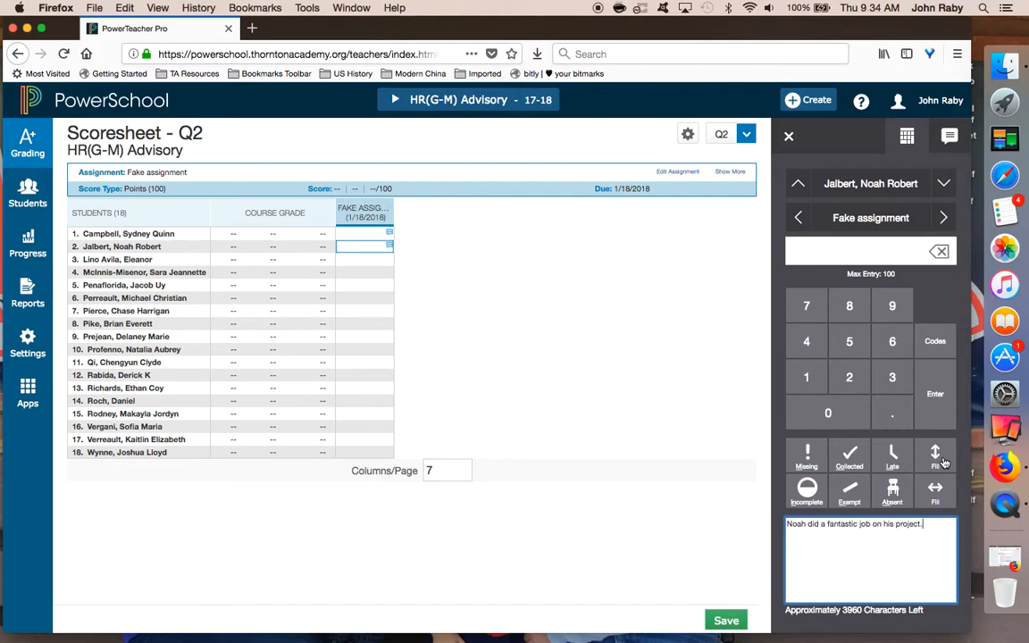
Fill Noah's comment down to every student, reaching the Names and Pronouns prompt
{"action": "left_click", "coordinate": [936, 455]}
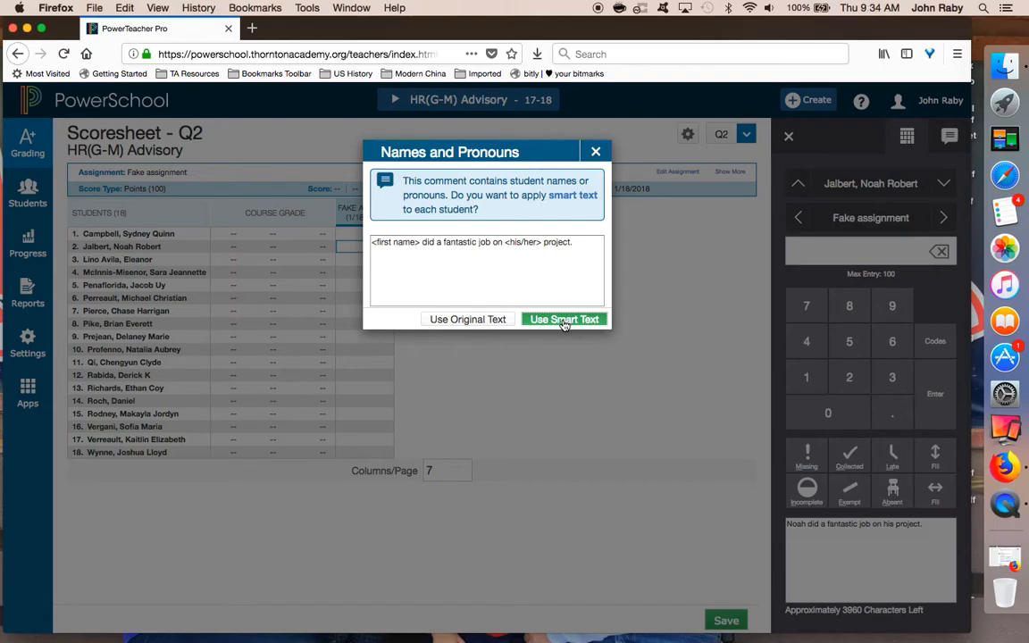
Use Smart Text for the fill and accept the 16 updated comments
{"action": "left_click", "coordinate": [565, 318]}
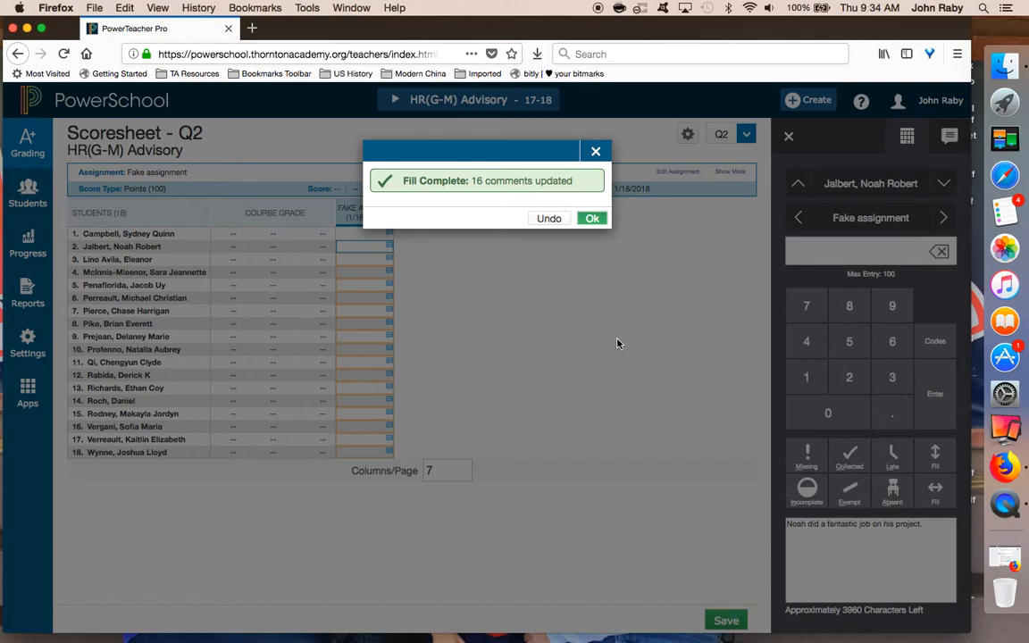
{"action": "left_click", "coordinate": [593, 218]}
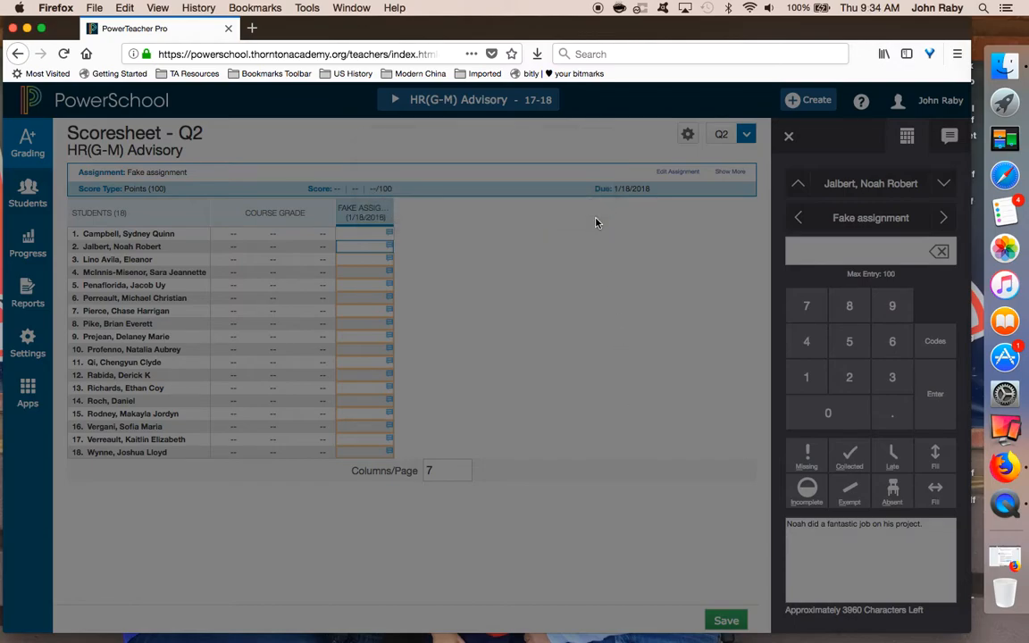